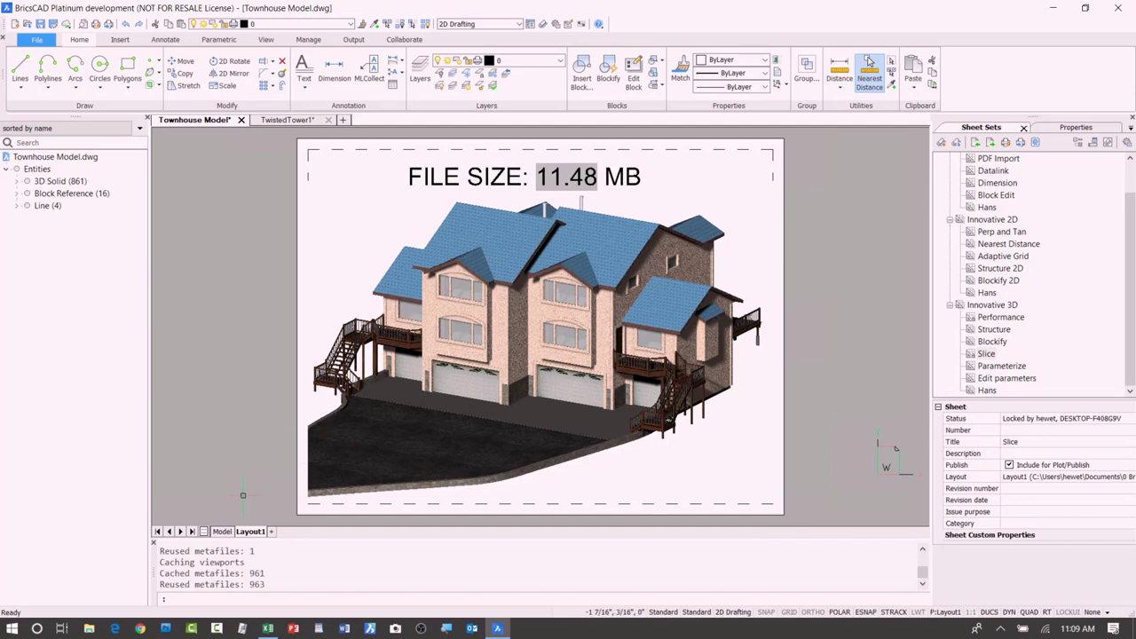
pyautogui.moveTo(224, 536)
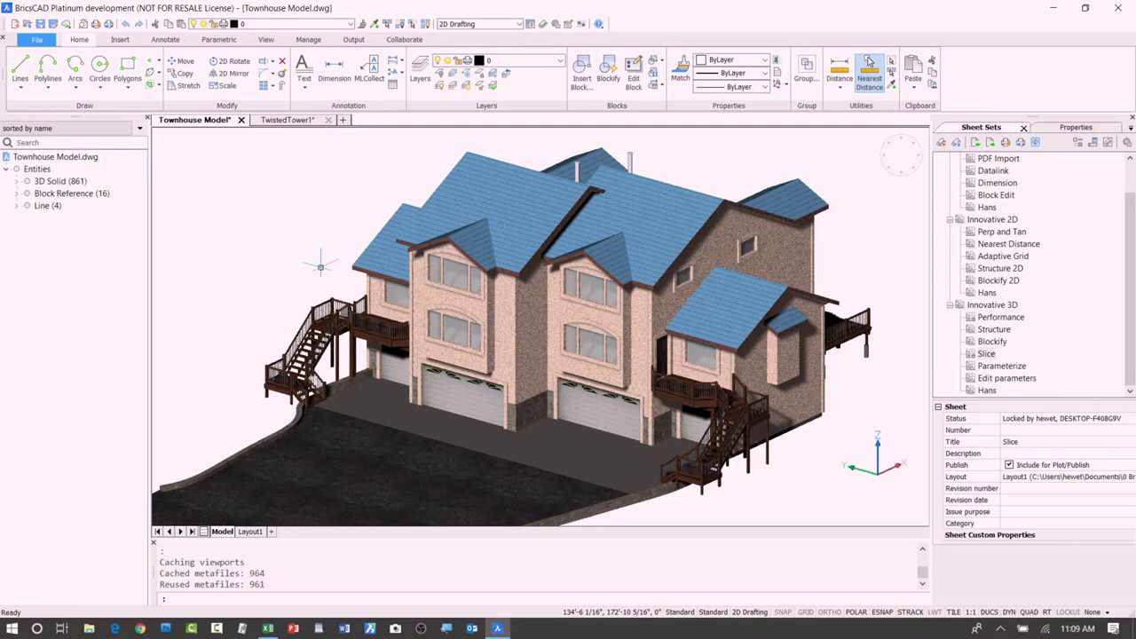
pyautogui.moveTo(272, 229)
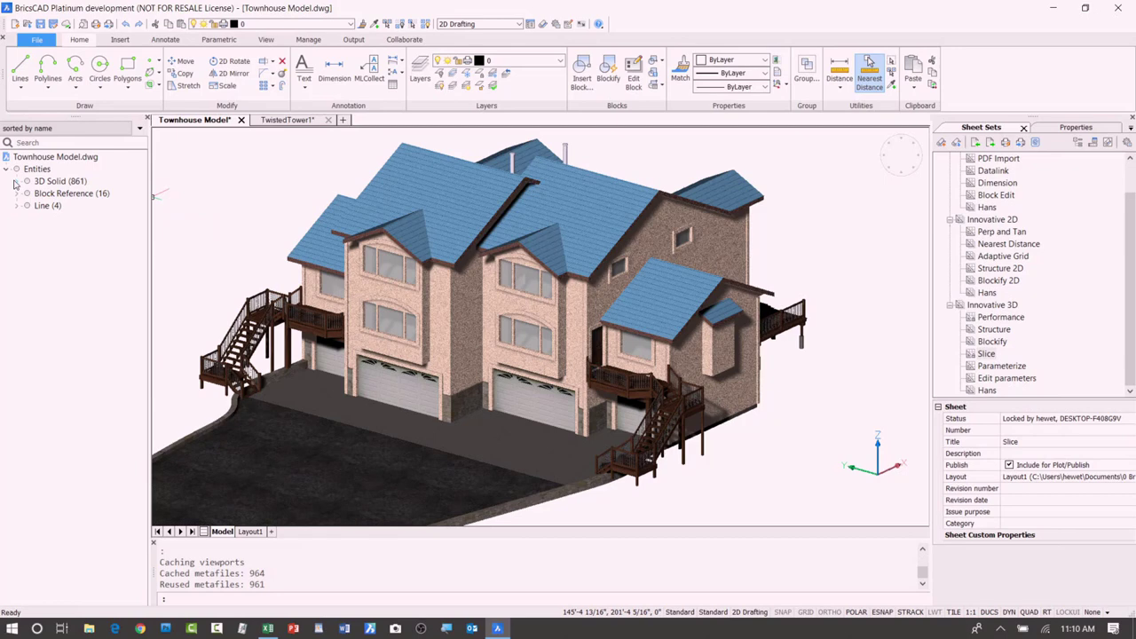
# - Browse the Structure panel's 861 3D solids and block references, and pick stray line 93B4
pyautogui.click(27, 181)
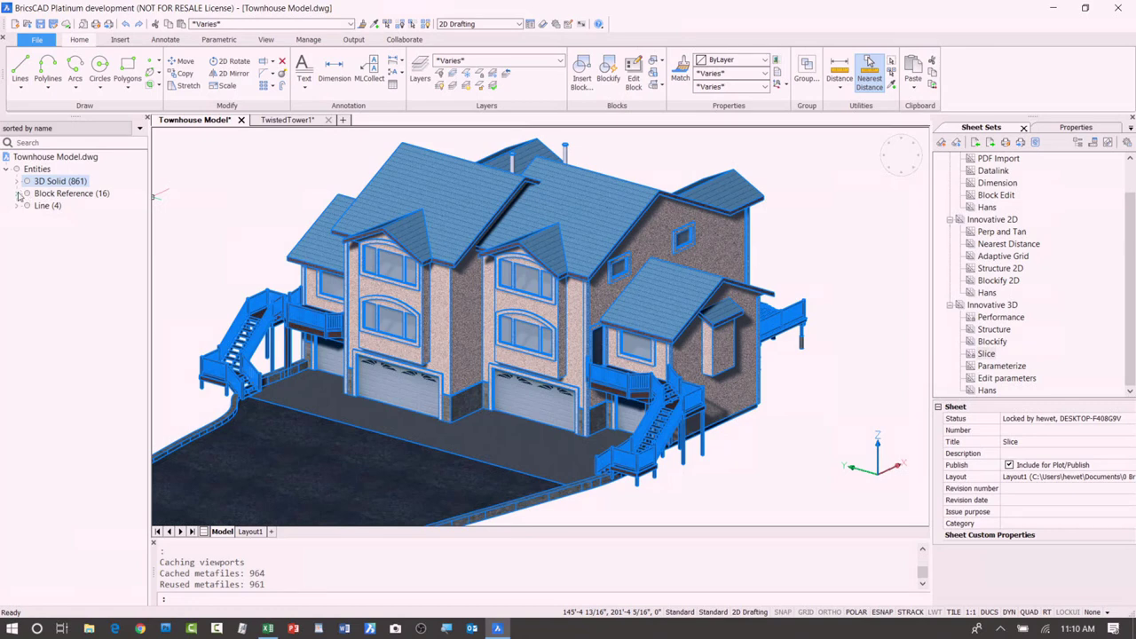
pyautogui.click(17, 193)
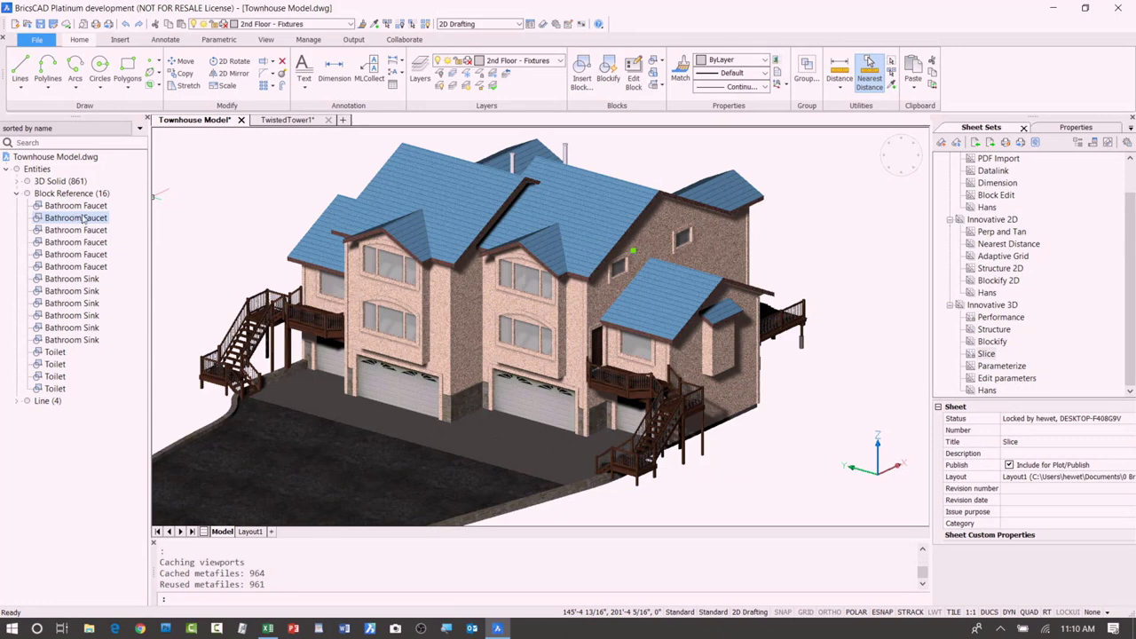
pyautogui.click(16, 194)
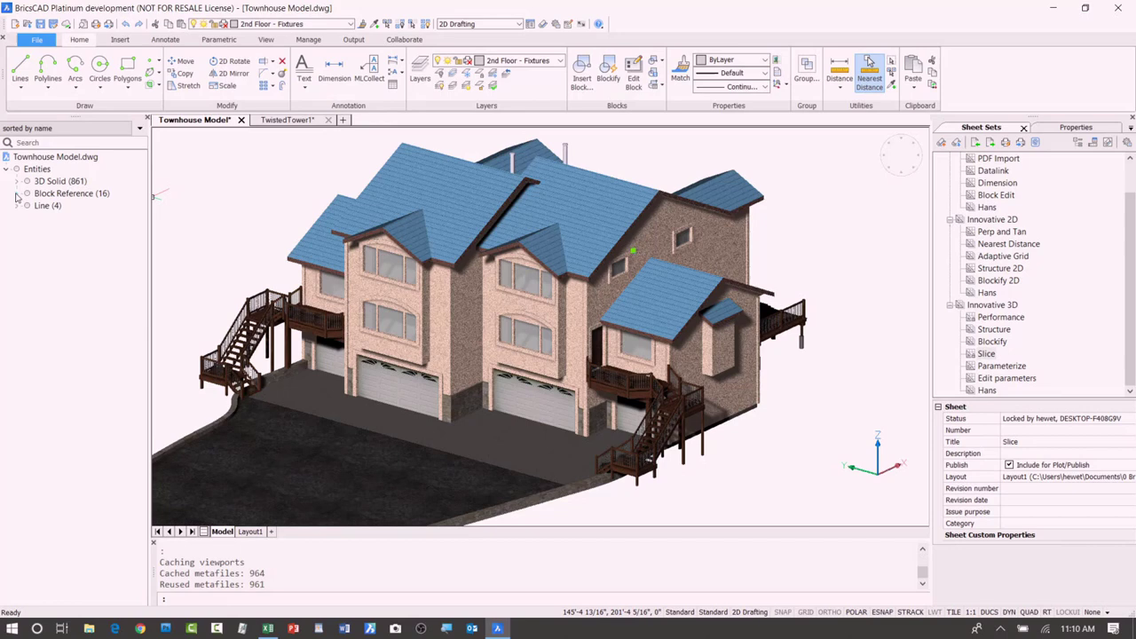
pyautogui.click(17, 205)
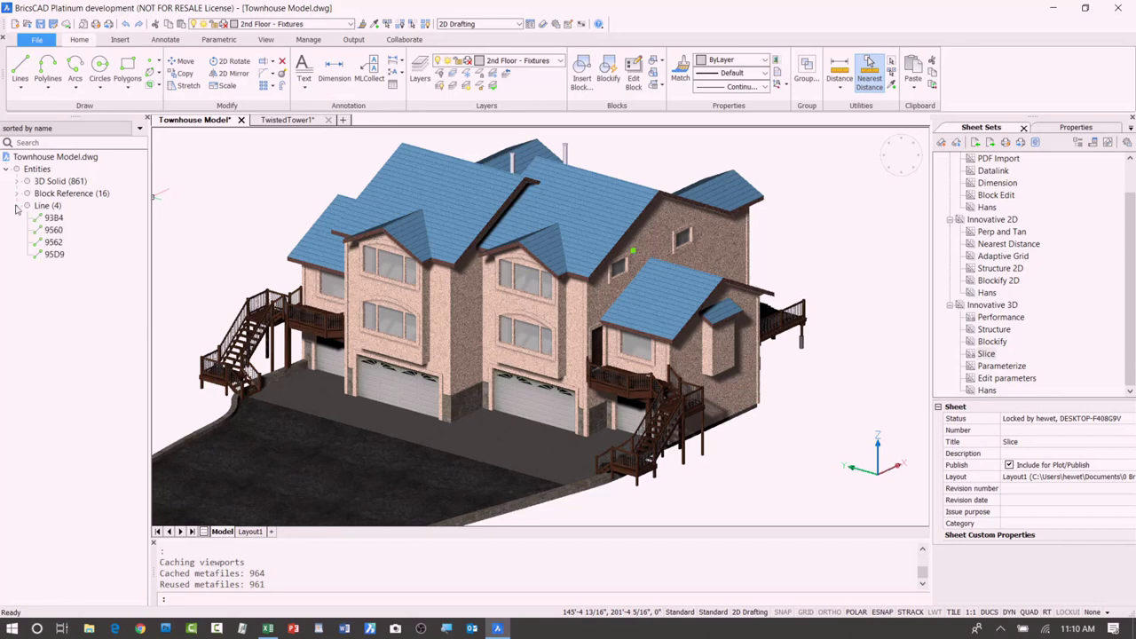
pyautogui.click(46, 205)
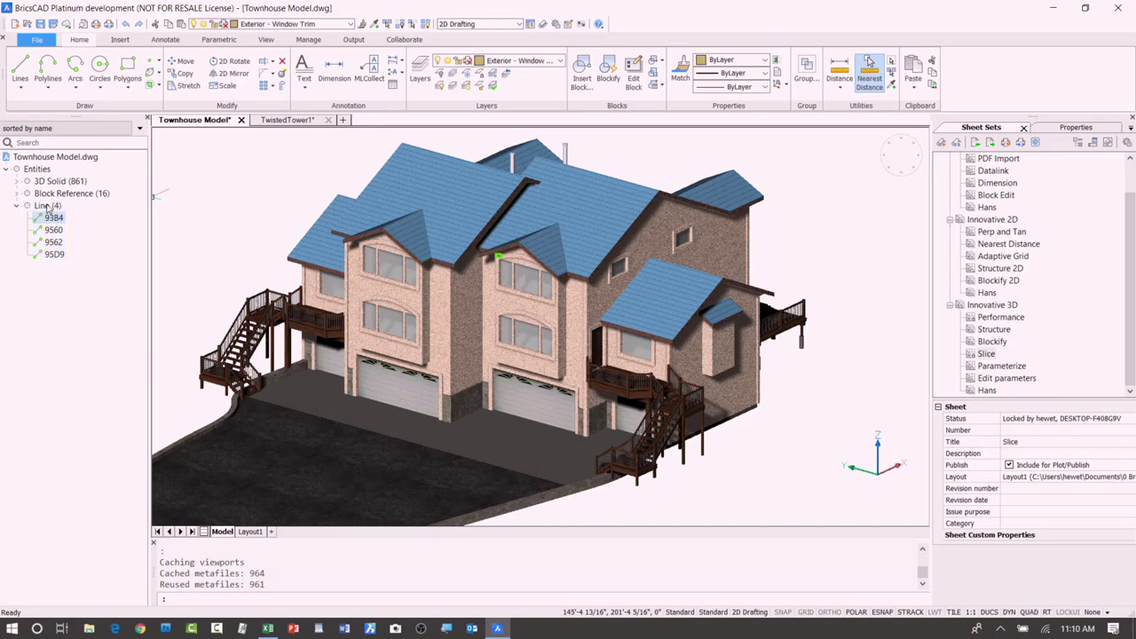
# - Isolate the four stray lines, erase them with E, and review the remaining 3D solids
pyautogui.rightClick(45, 206)
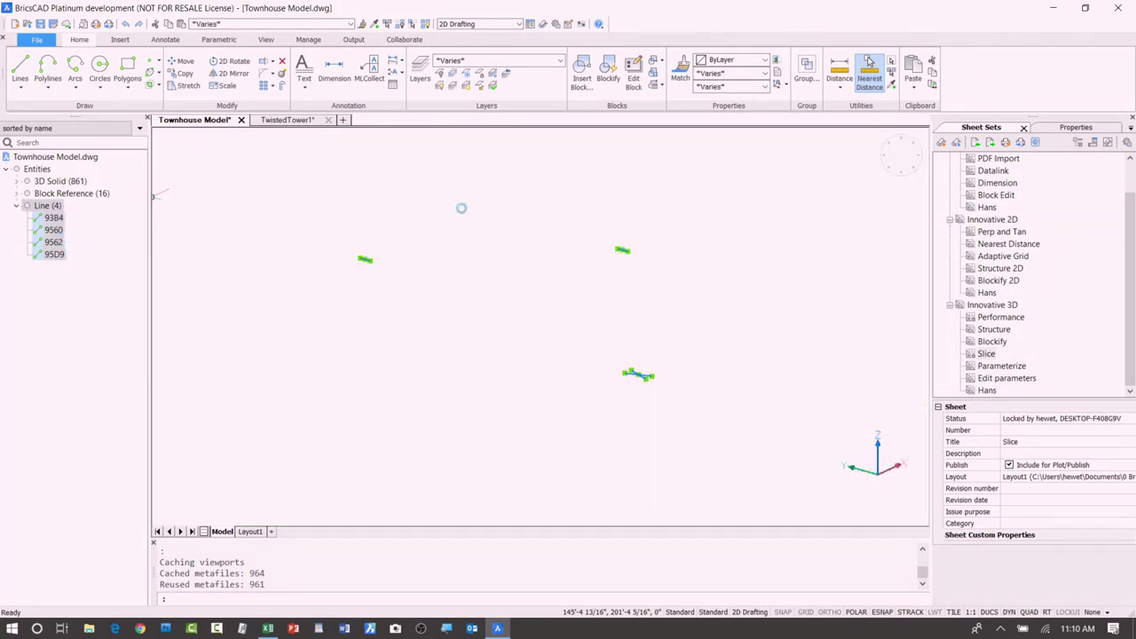
pyautogui.write('E')
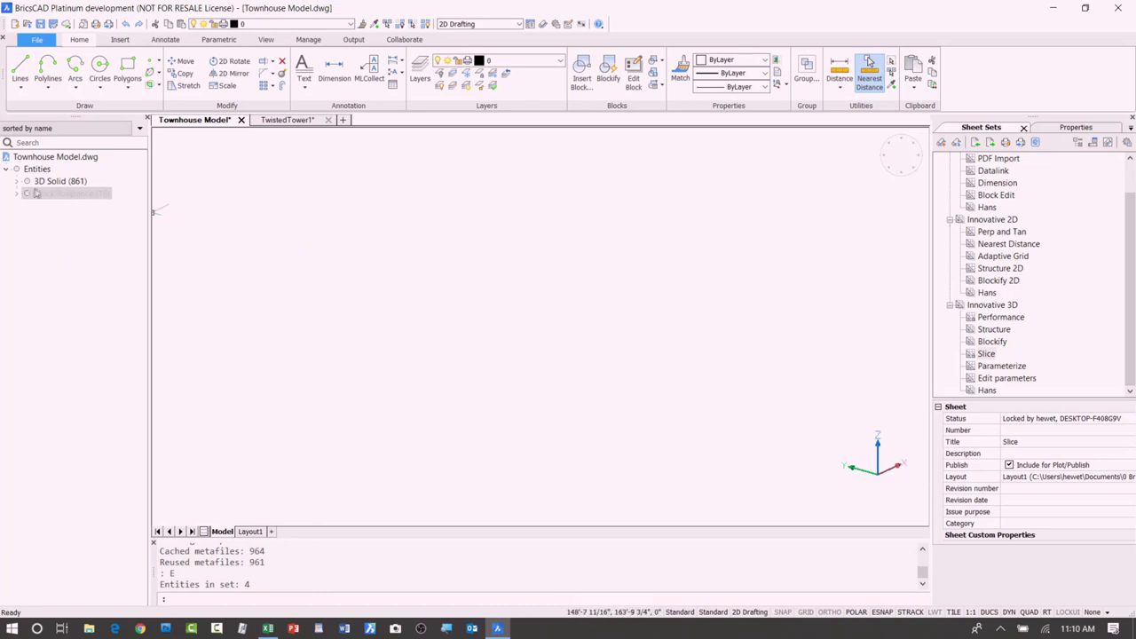
pyautogui.click(16, 181)
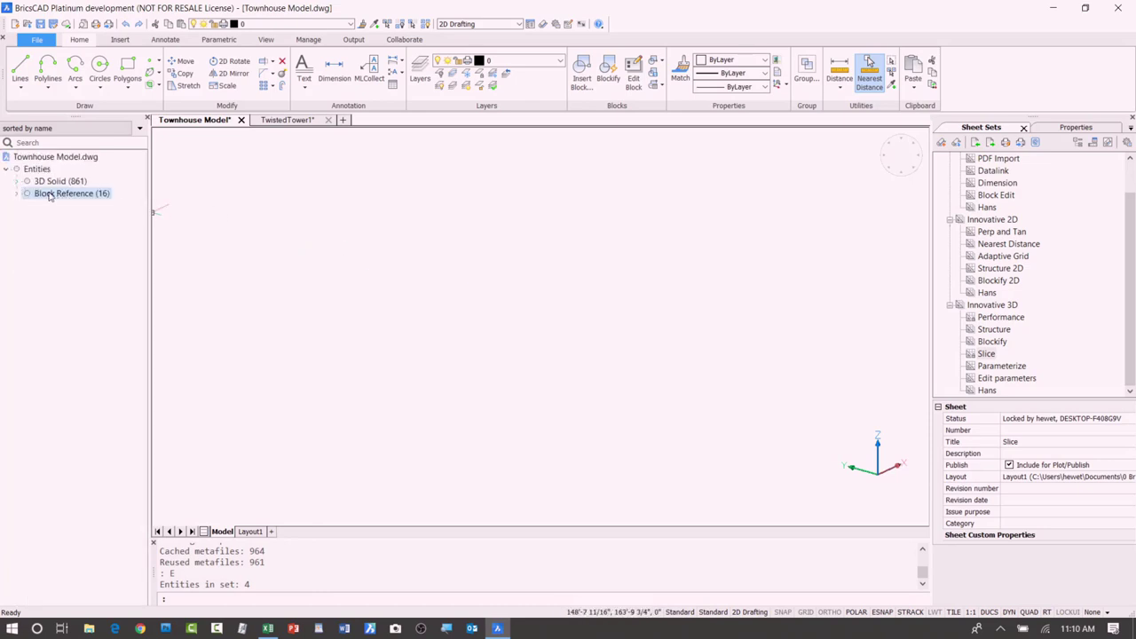
pyautogui.click(72, 193)
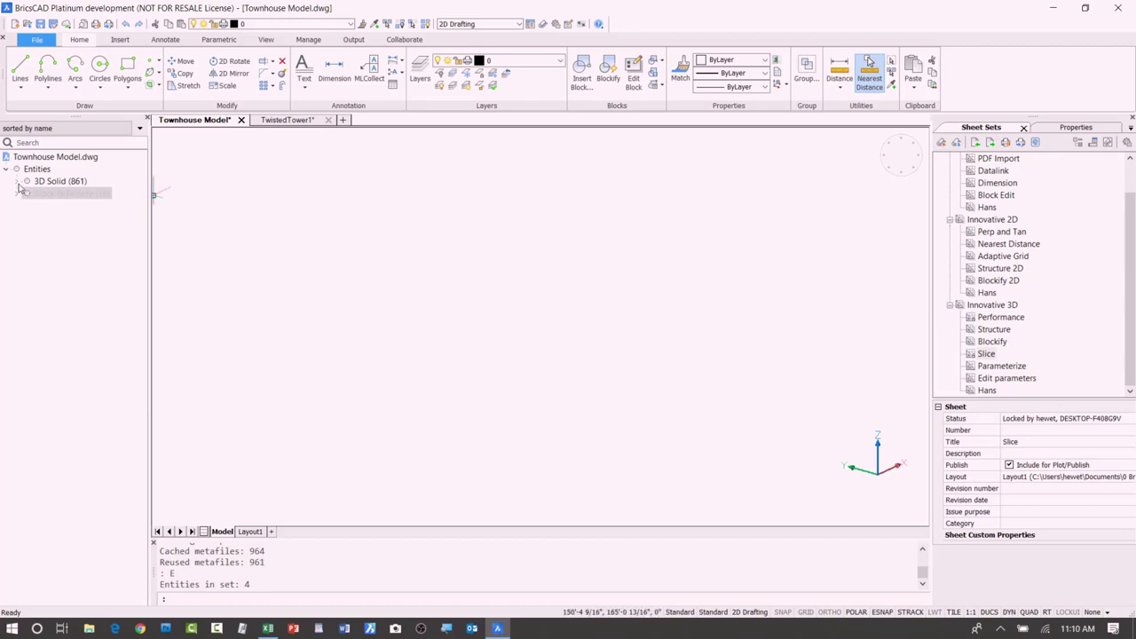
pyautogui.click(26, 181)
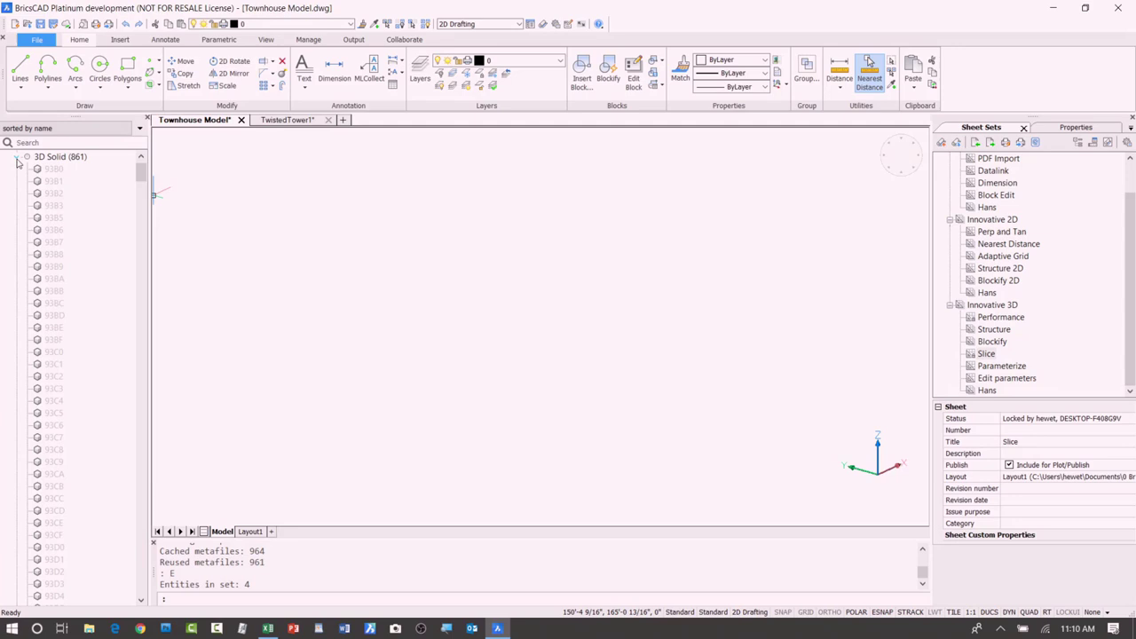
pyautogui.click(27, 182)
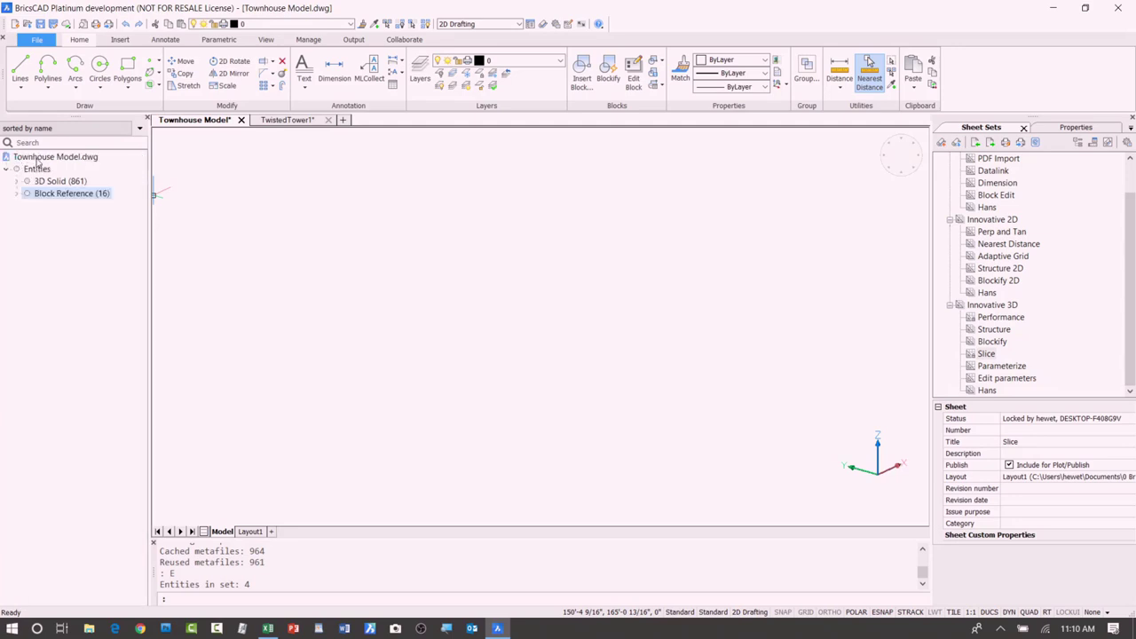
# - End isolation to show all 861 3D solids and 16 block references again
pyautogui.click(72, 192)
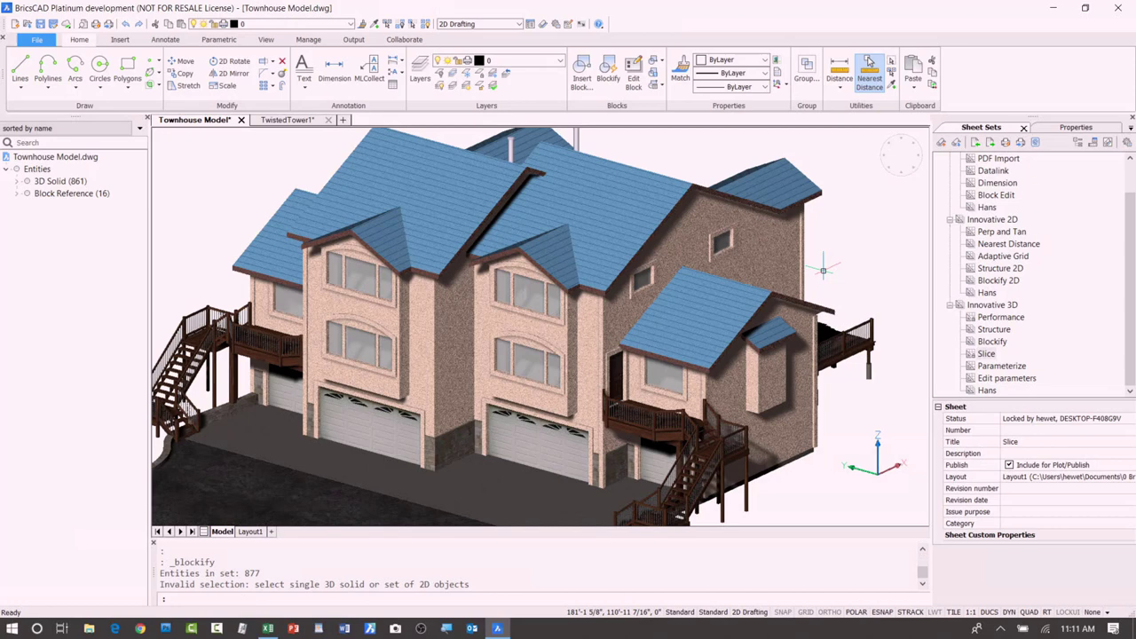
# - Run Blockify on all entities, yielding 87 3D solids and 790 block references
pyautogui.rightClick(824, 271)
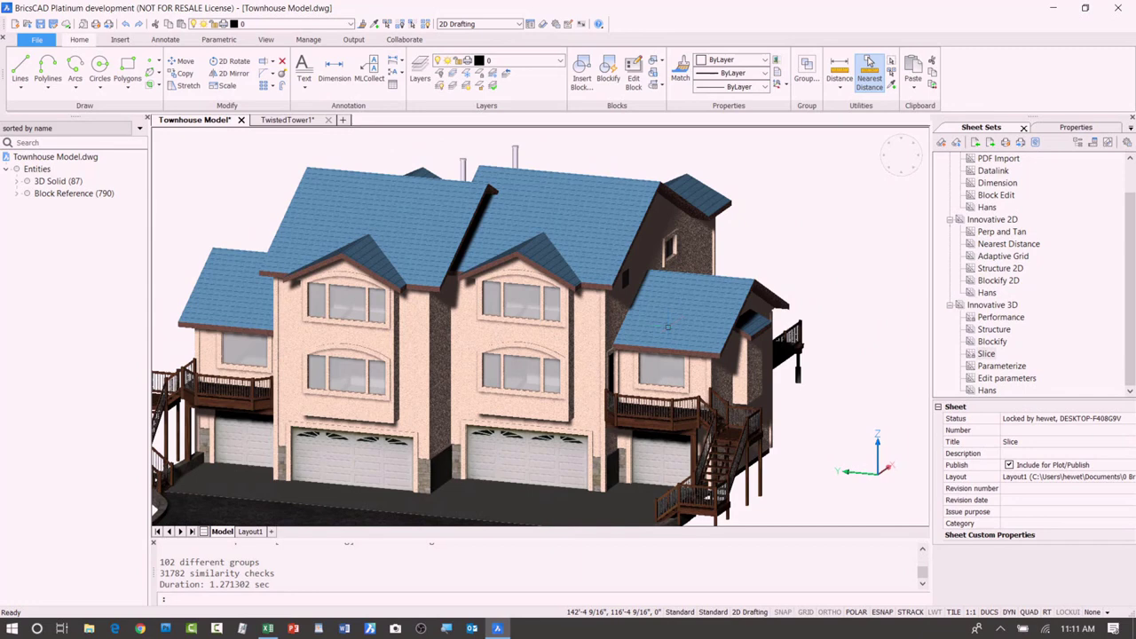
pyautogui.moveTo(830, 238)
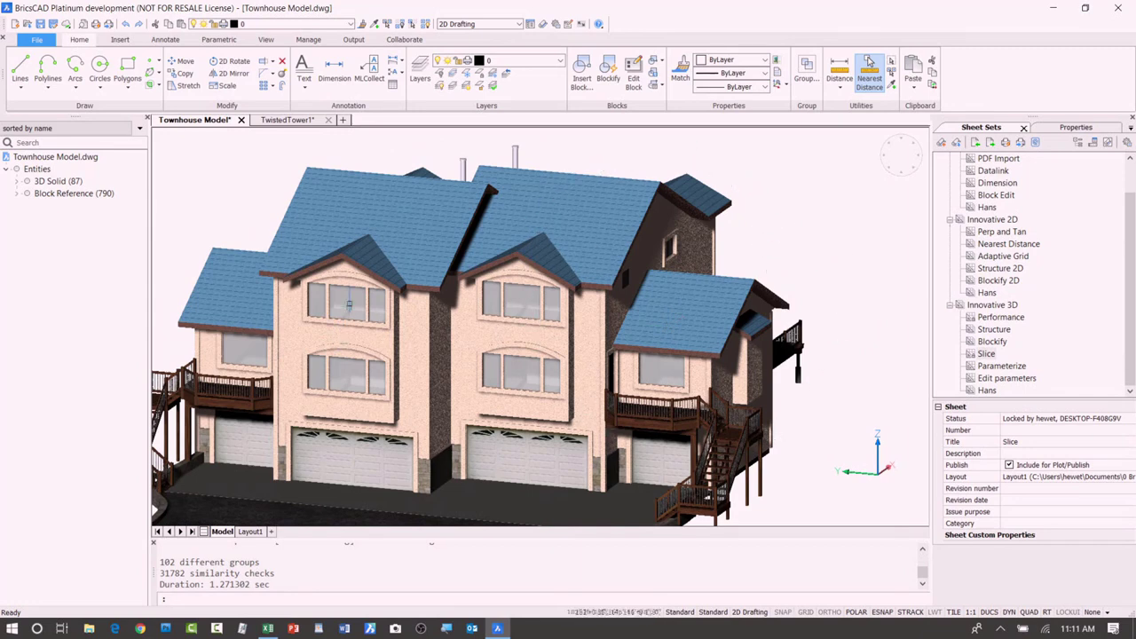
pyautogui.moveTo(813, 227)
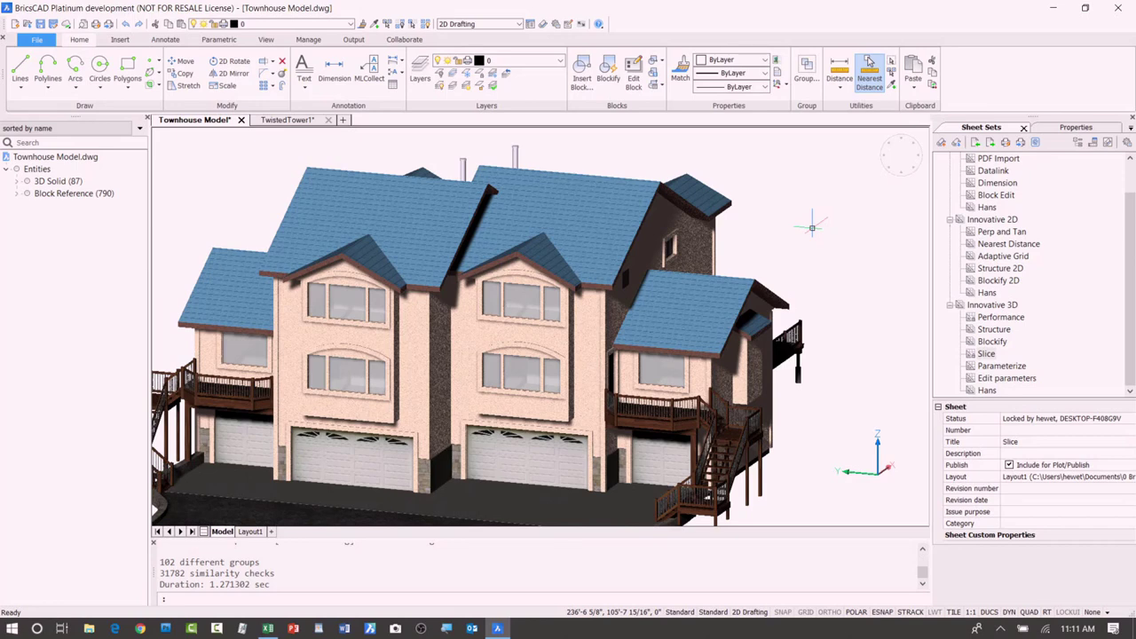
pyautogui.moveTo(778, 242)
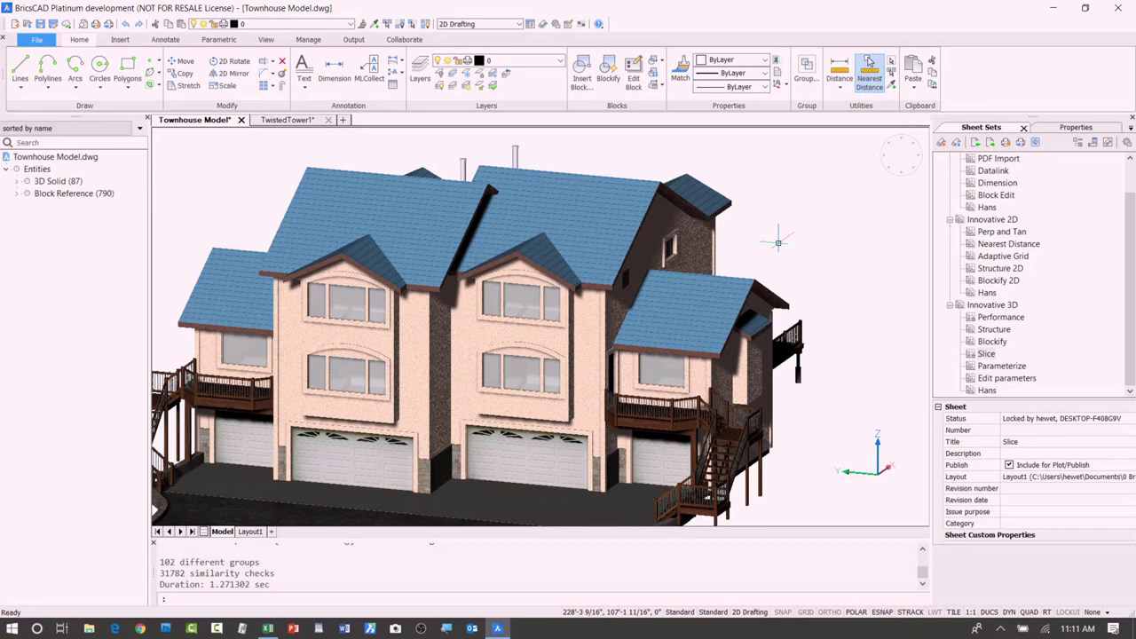
pyautogui.moveTo(813, 404)
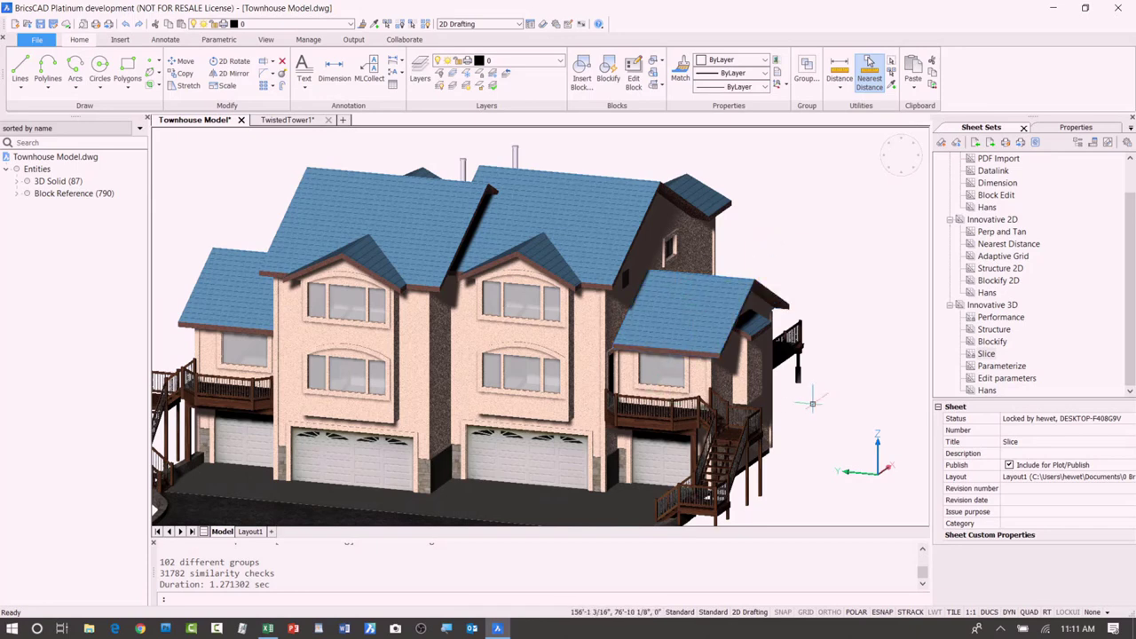
pyautogui.moveTo(824, 391)
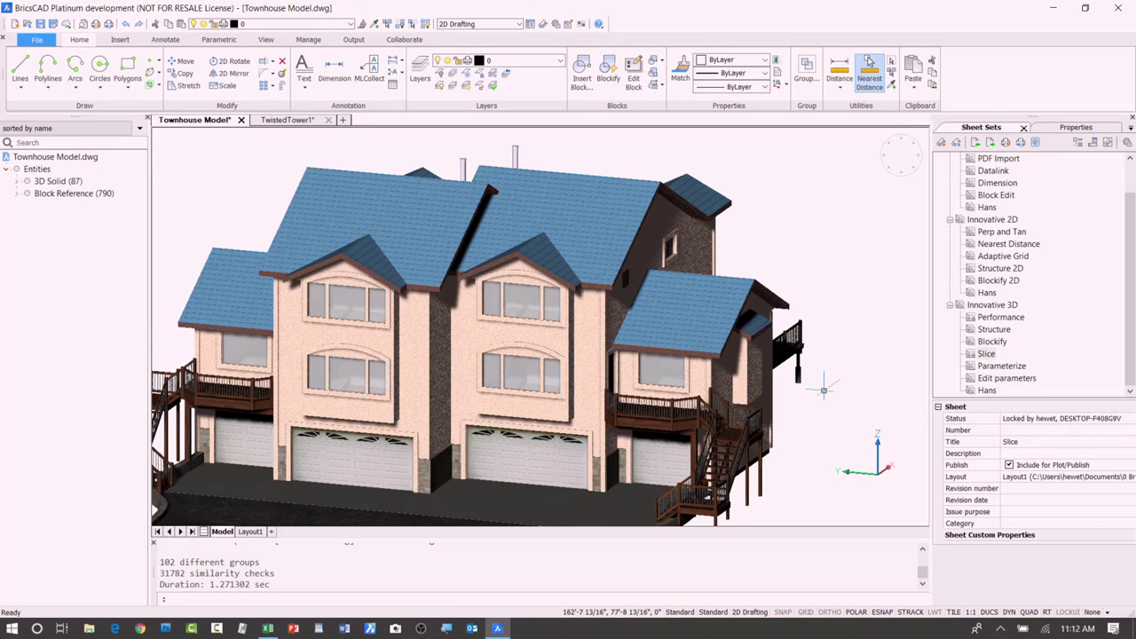
pyautogui.moveTo(781, 444)
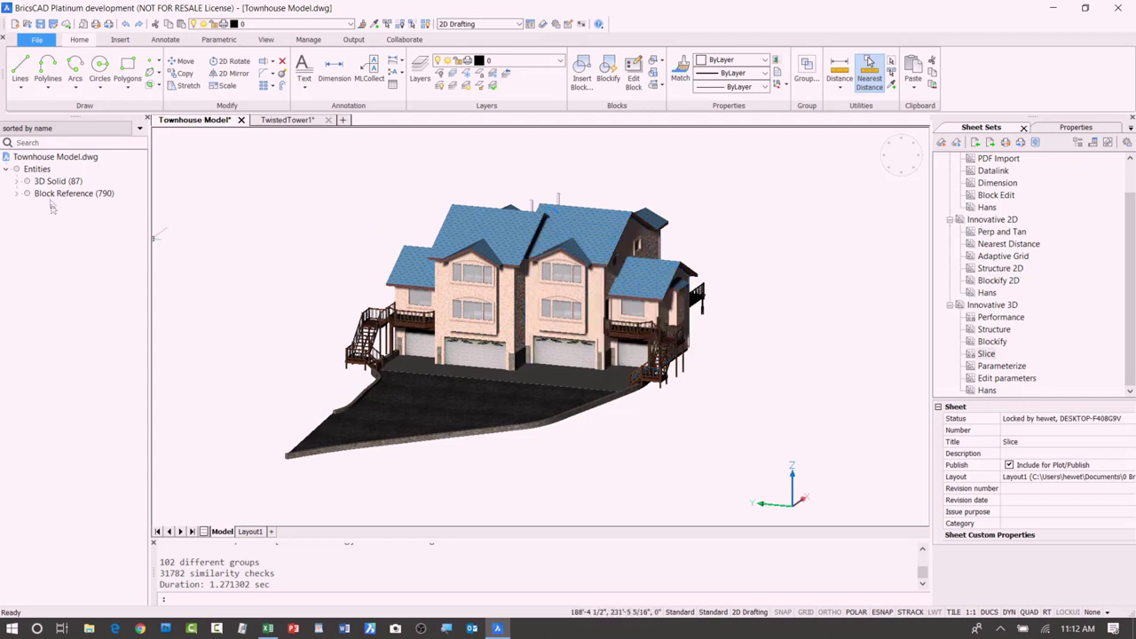
# - Save the blockified model as Townhouse Model2 and check the 2.37 MB size on Layout1
pyautogui.click(74, 194)
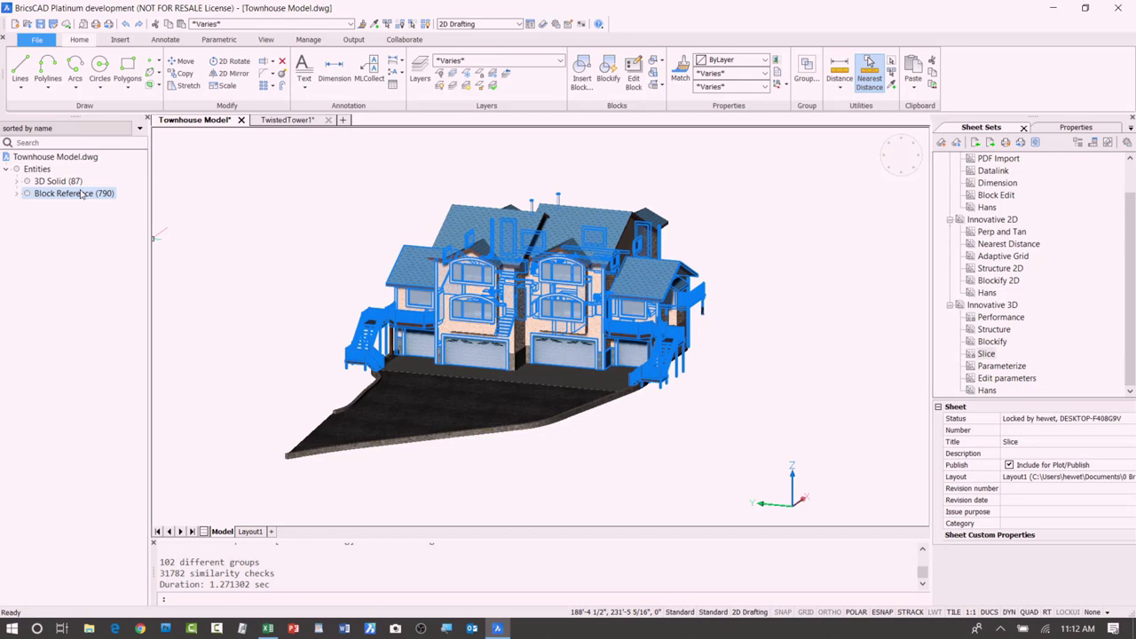
pyautogui.moveTo(79, 193)
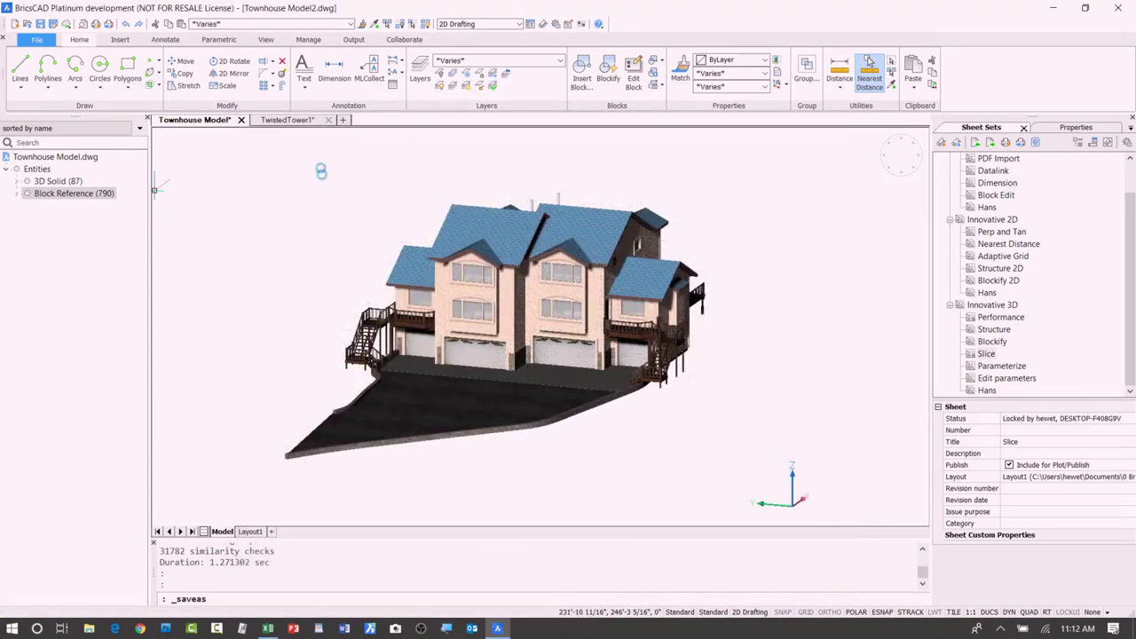
pyautogui.click(250, 531)
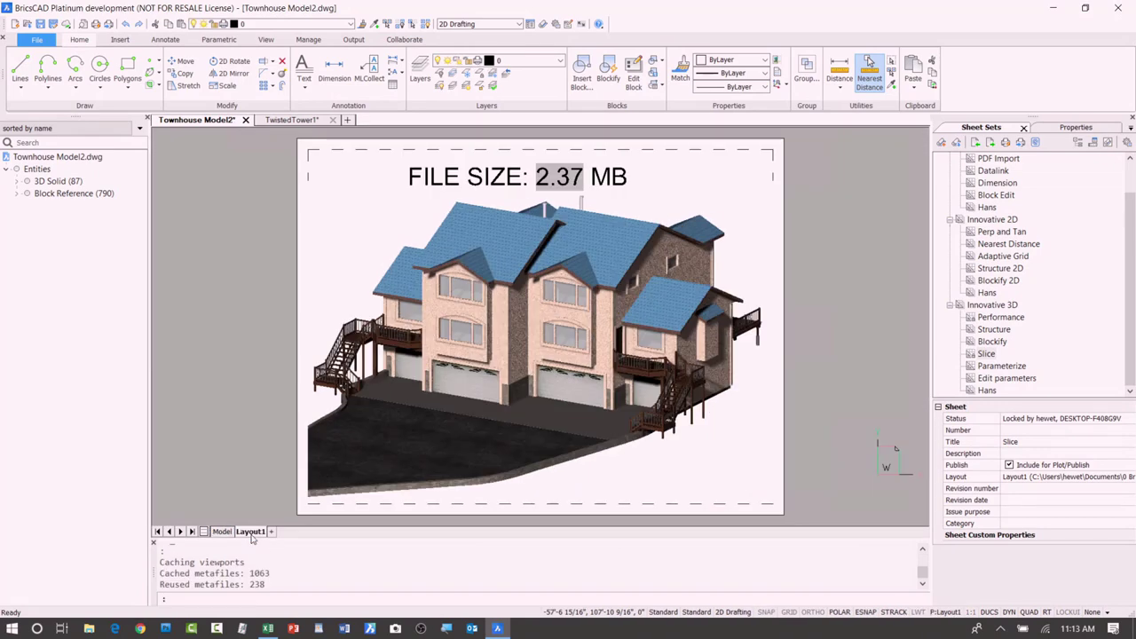